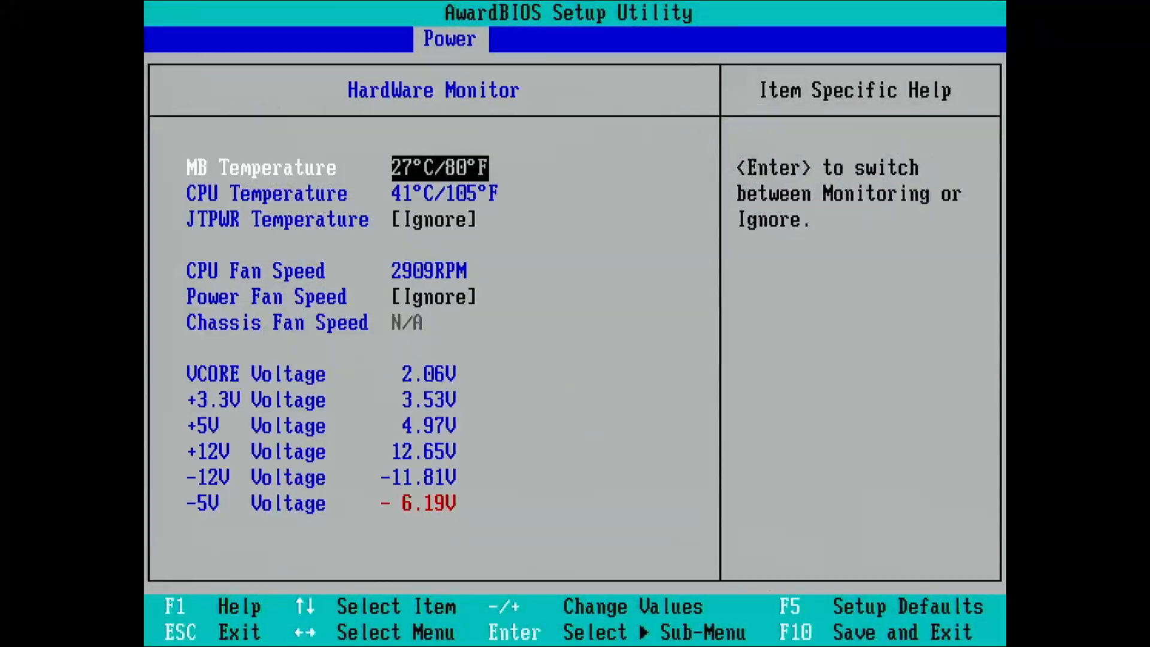
Declare float value, begin Serial at 9600, and compute value = analogRead(A3) * (5.0 / 1024) * 3.
{"action": "key", "text": "Down"}
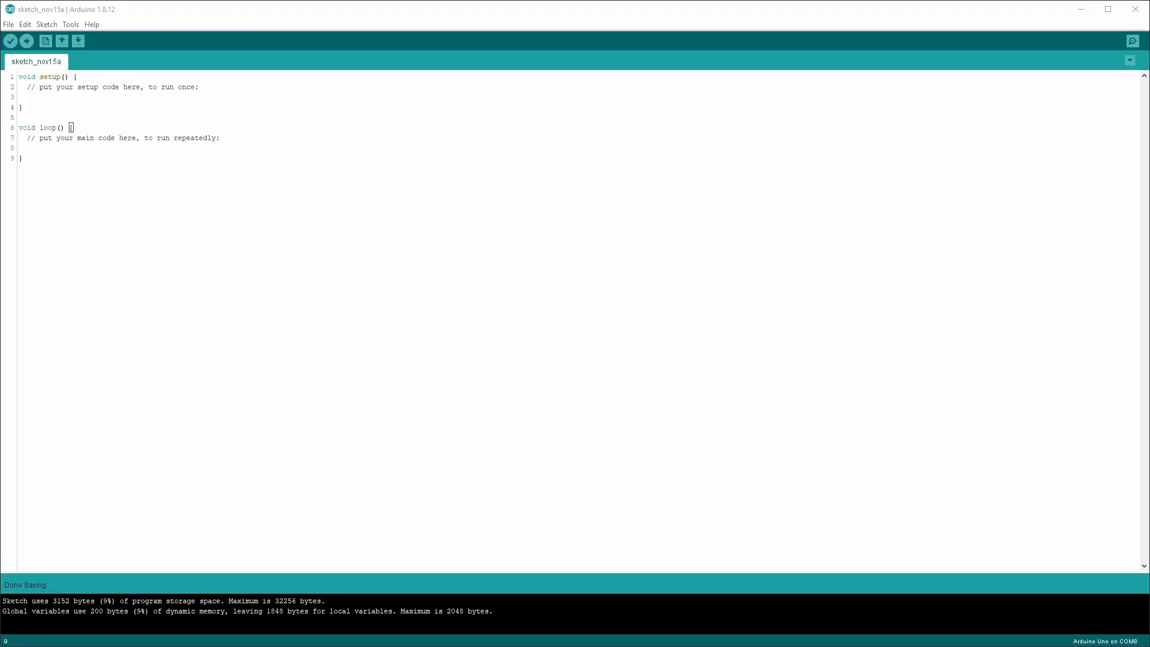
{"action": "type", "text": "float value"}
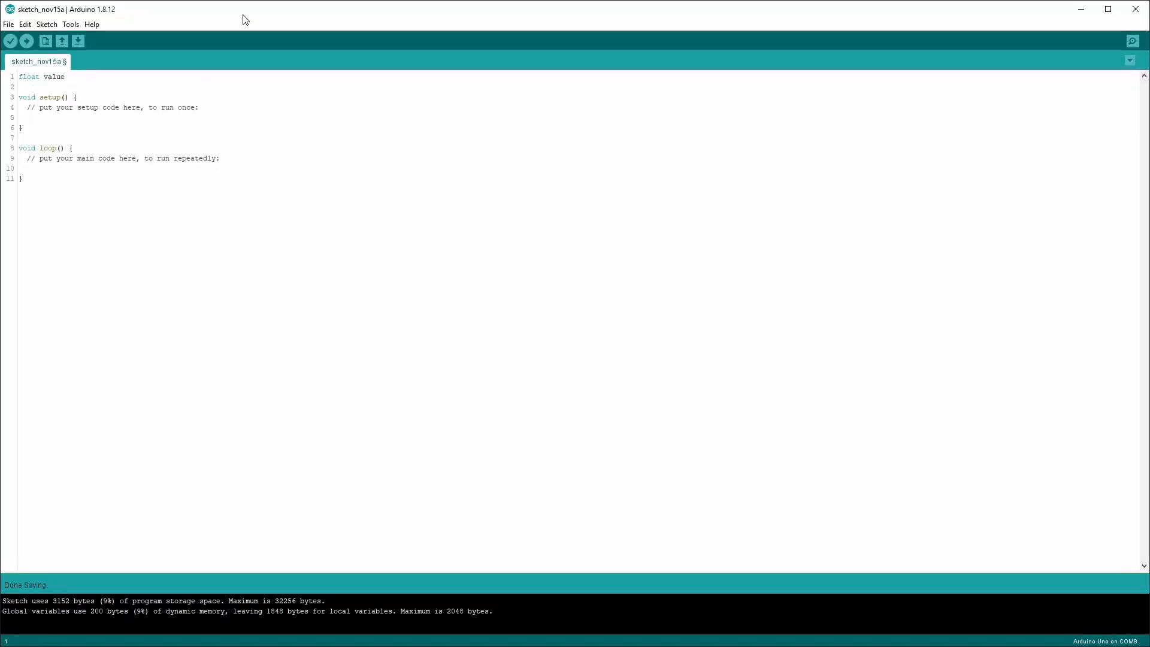
{"action": "type", "text": "Serial.begin(960"}
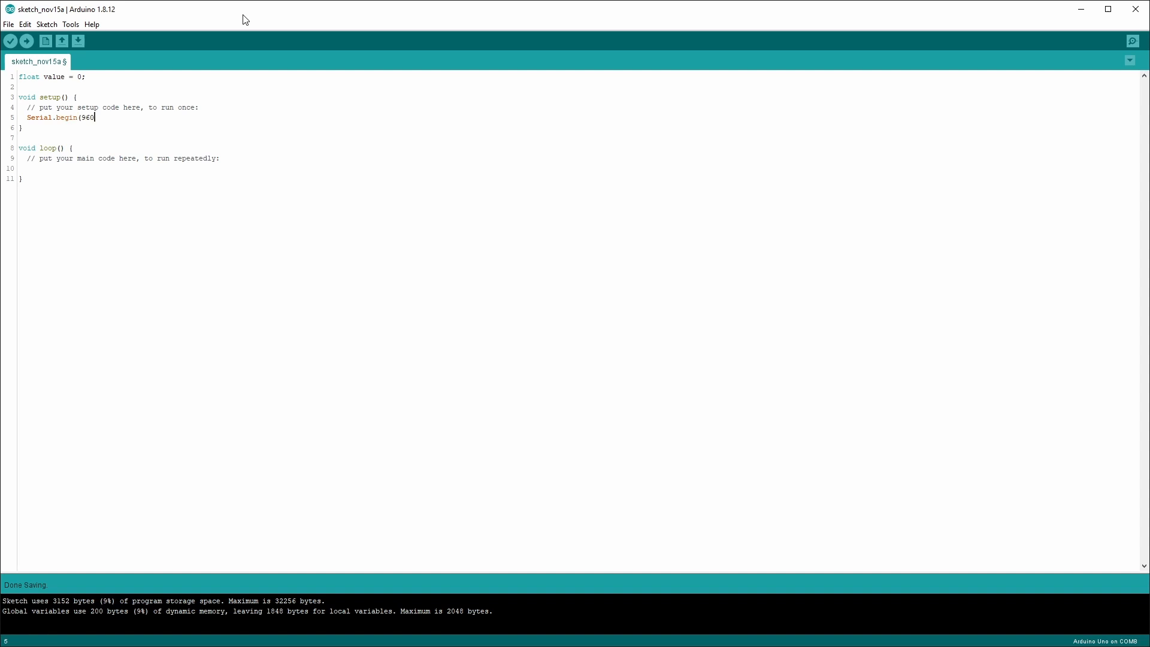
{"action": "type", "text": "value = analogRead"}
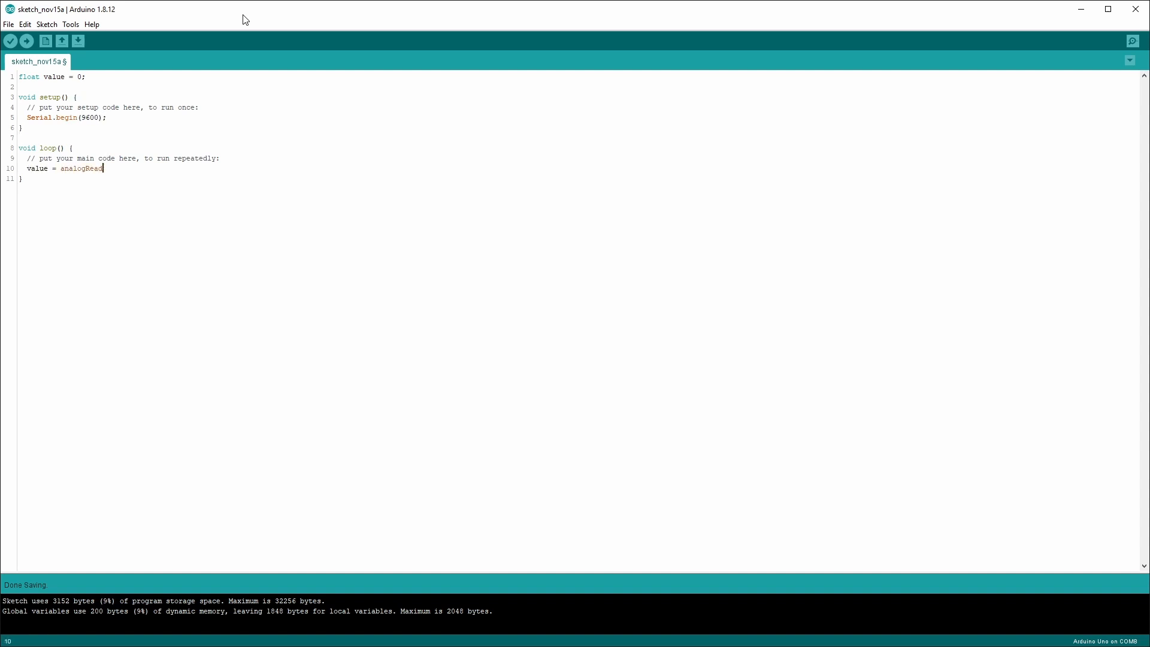
{"action": "type", "text": "(A3) * (5."}
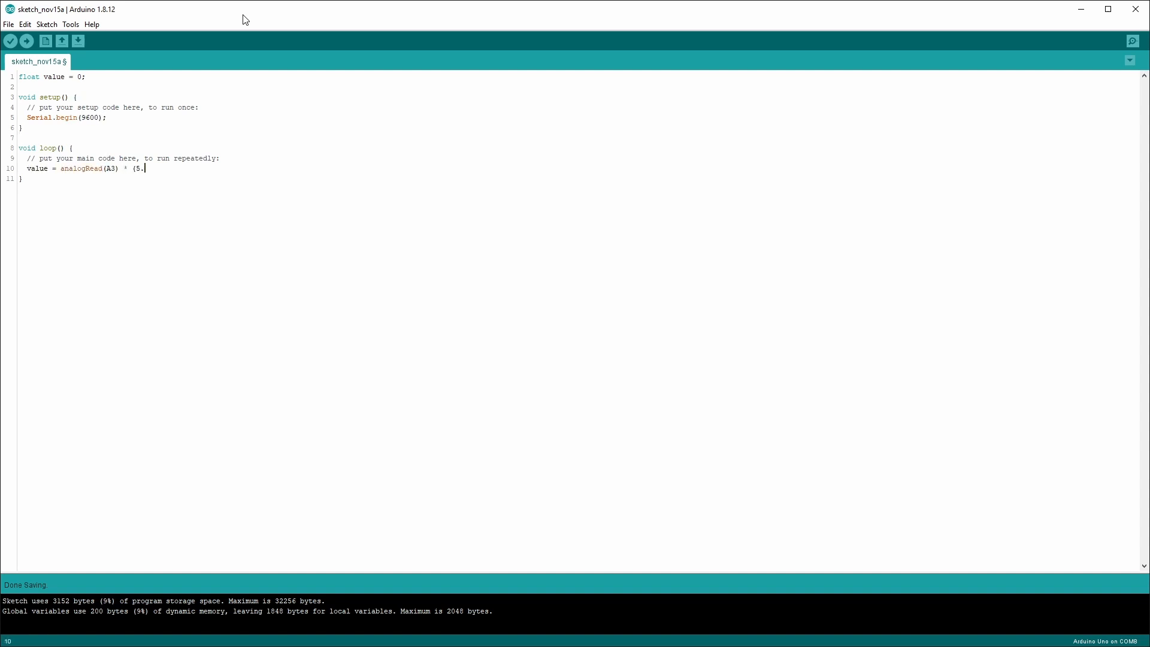
{"action": "type", "text": "0 / 1024) * 3;"}
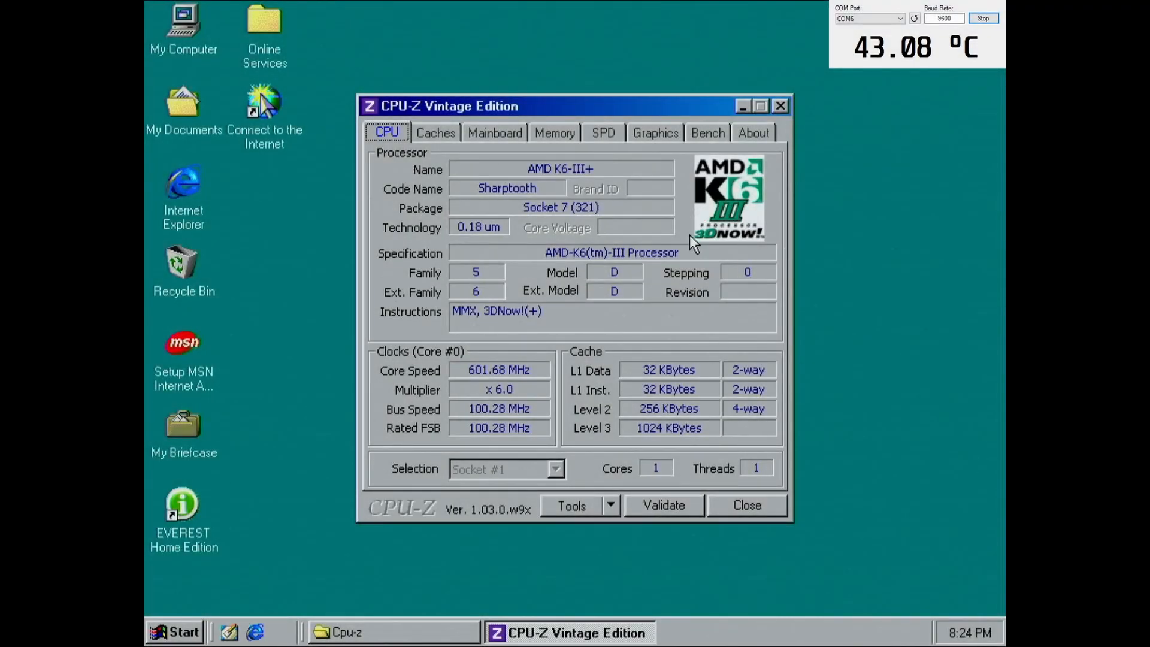
{"action": "mouse_move", "coordinate": [657, 310]}
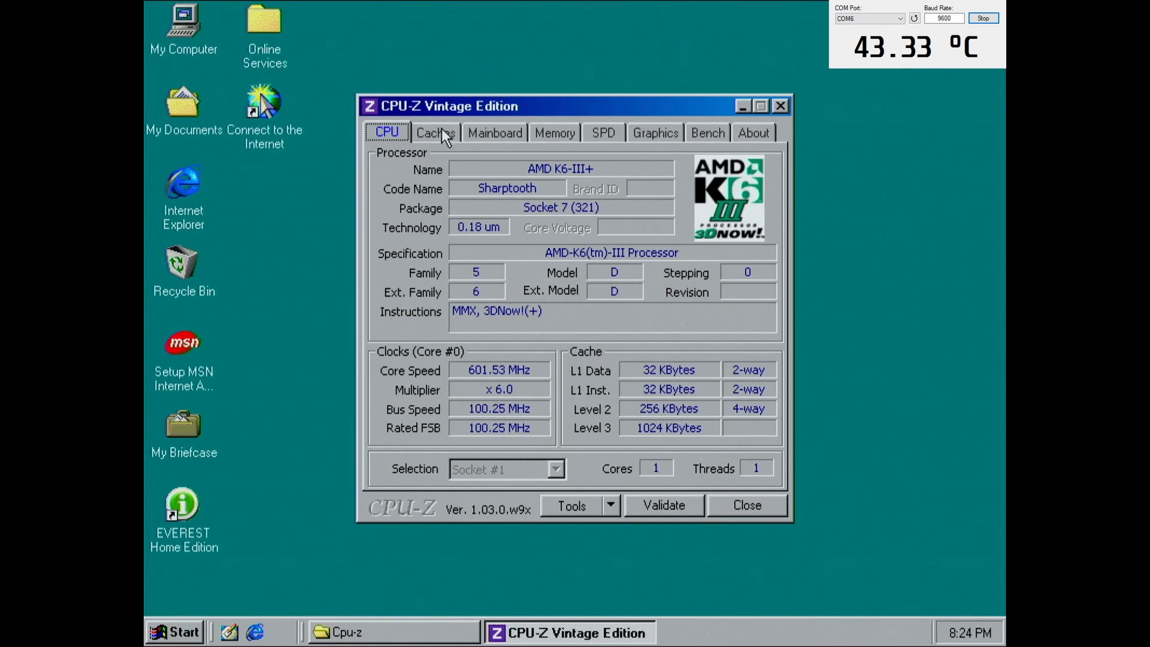
Review the Caches, Mainboard and Memory pages of CPU-Z for the AMD K6-III+ system.
{"action": "left_click", "coordinate": [434, 133]}
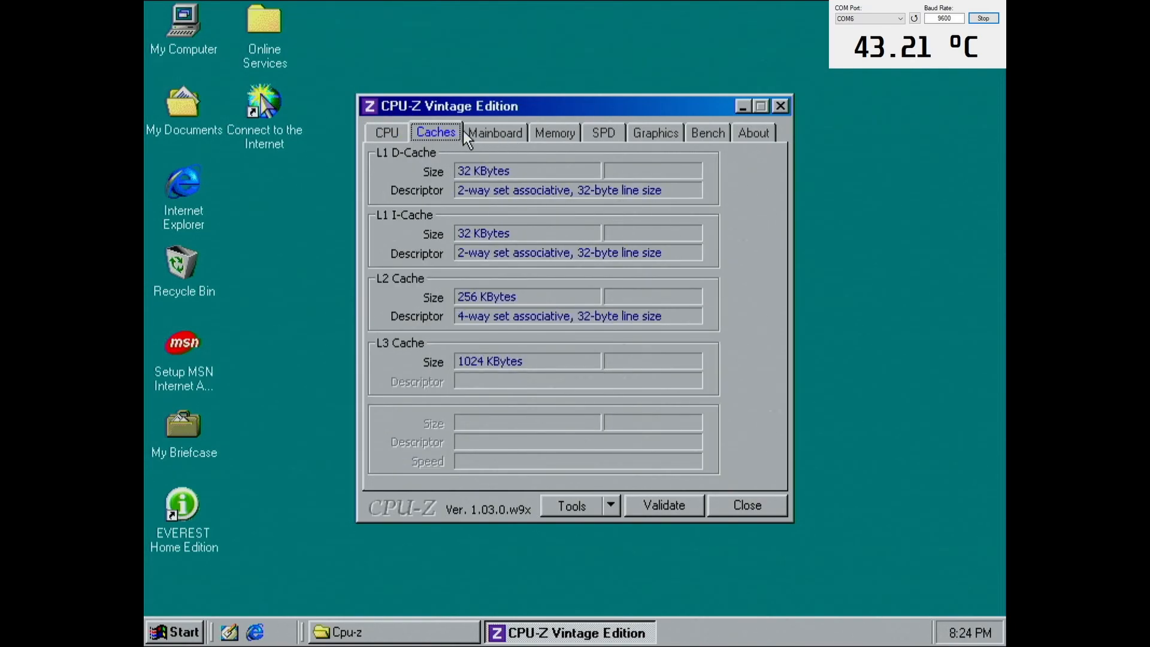
{"action": "left_click", "coordinate": [495, 133]}
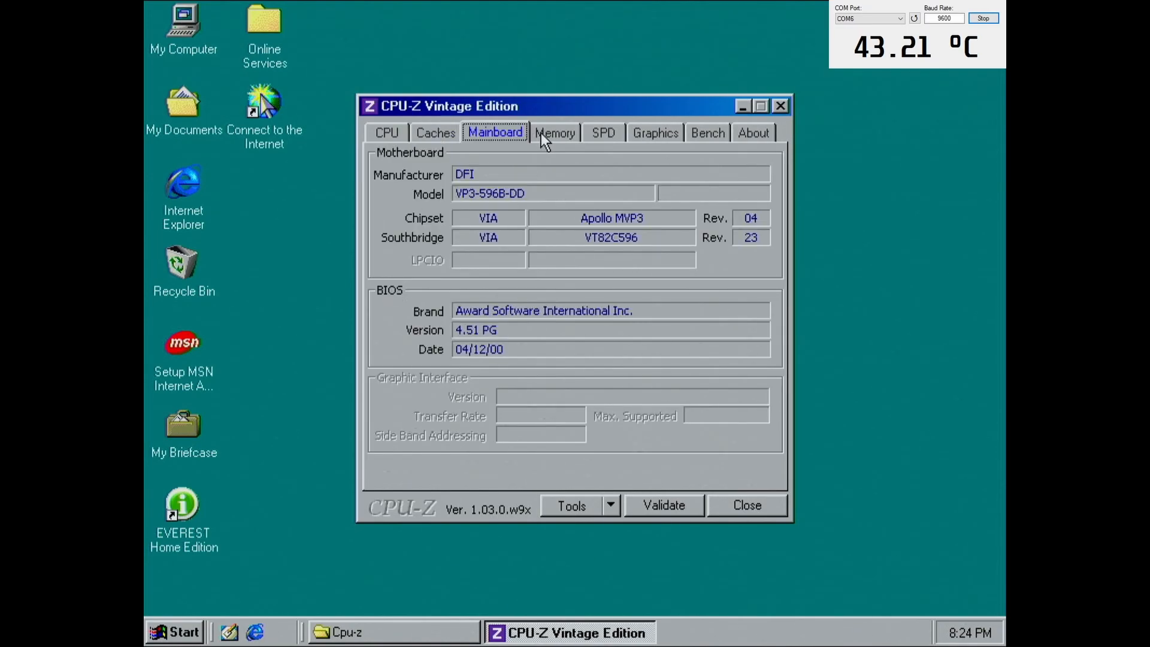
{"action": "left_click", "coordinate": [555, 133]}
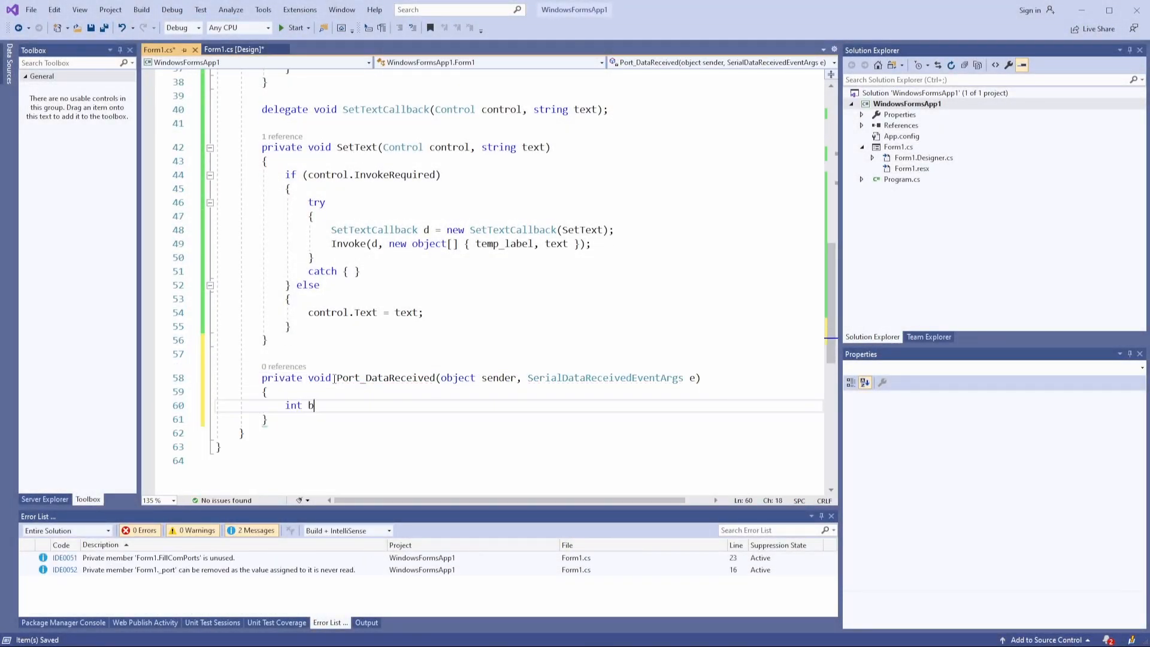
Read bytesToRead from _port into a char buffer and show it on temp_label via SetText.
{"action": "type", "text": "ytesToRead = _port.BytesToRead;"}
{"action": "type", "text": "_port.Read(z, 0, bytesToRead);"}
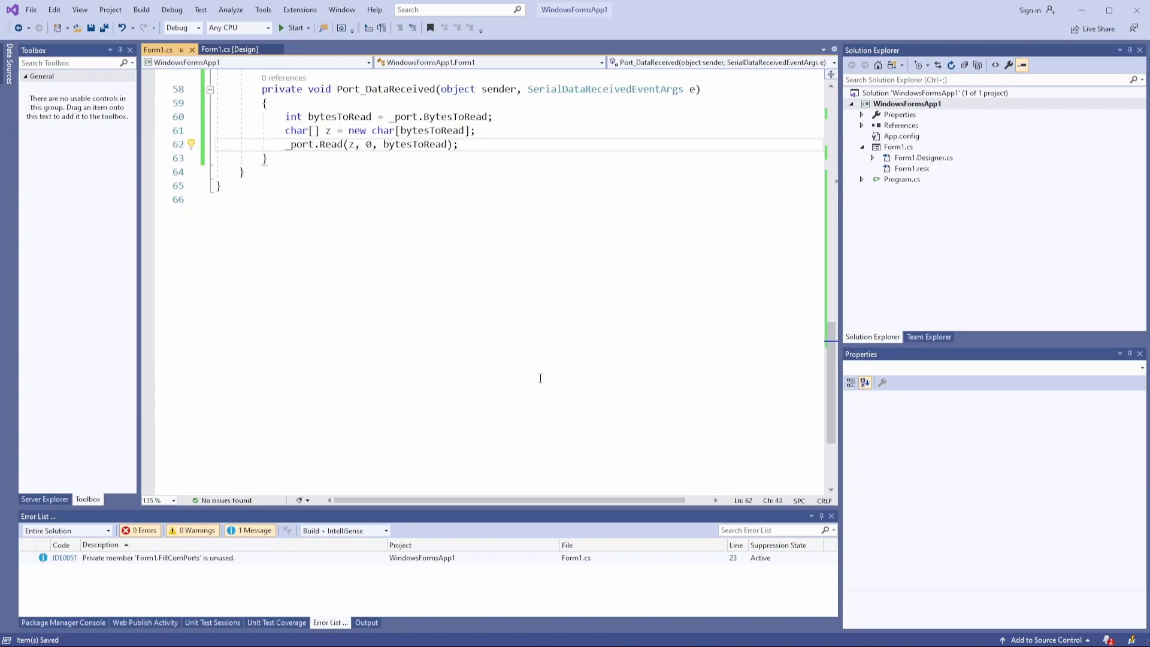
{"action": "type", "text": "SetText(temp_label, $\"{new string}\")"}
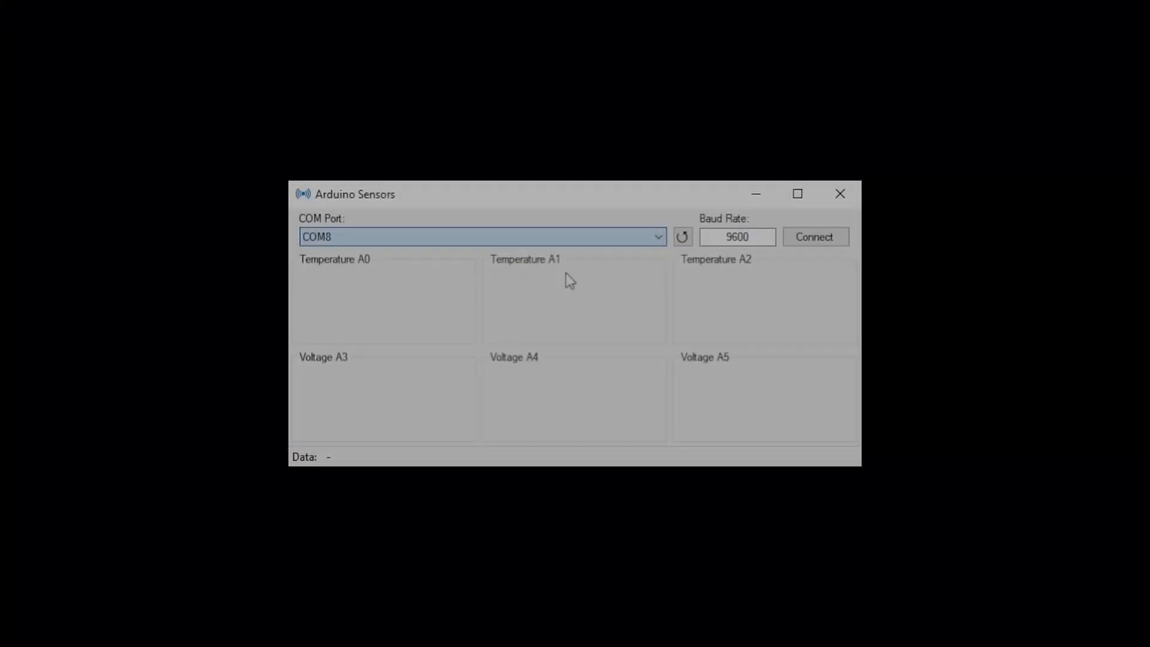
Connect to the Arduino on COM8 at 9600 baud to start live readings.
{"action": "left_click", "coordinate": [814, 236]}
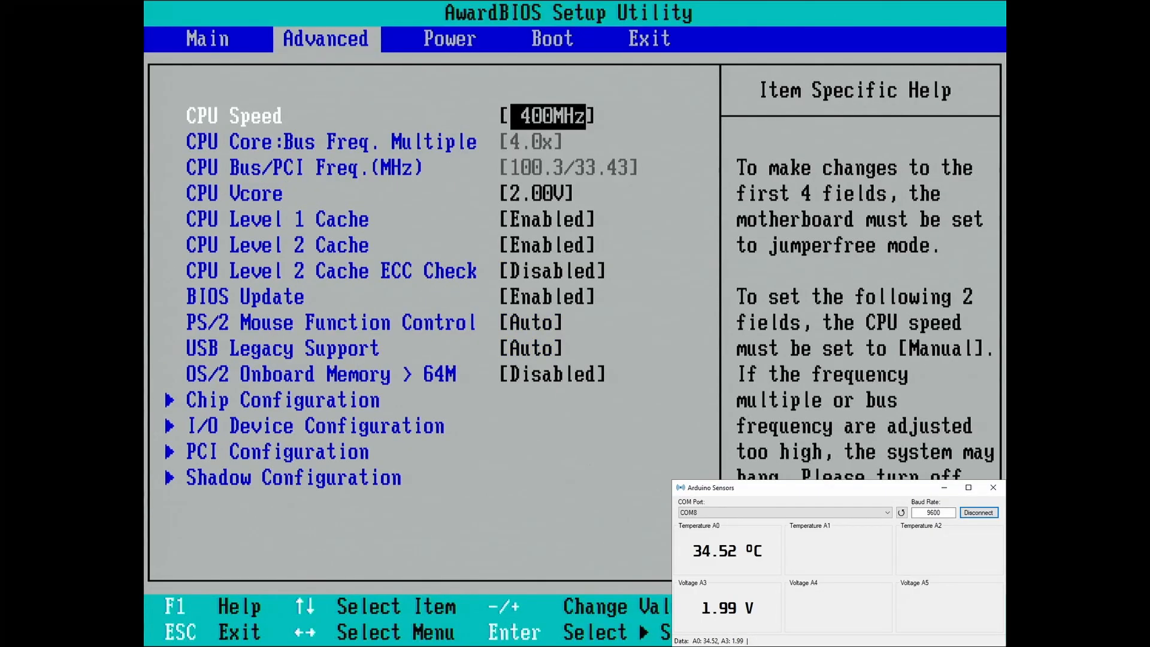
Lower CPU Vcore to 1.90V on the Advanced page and move to Exit to reboot.
{"action": "key", "text": "Down"}
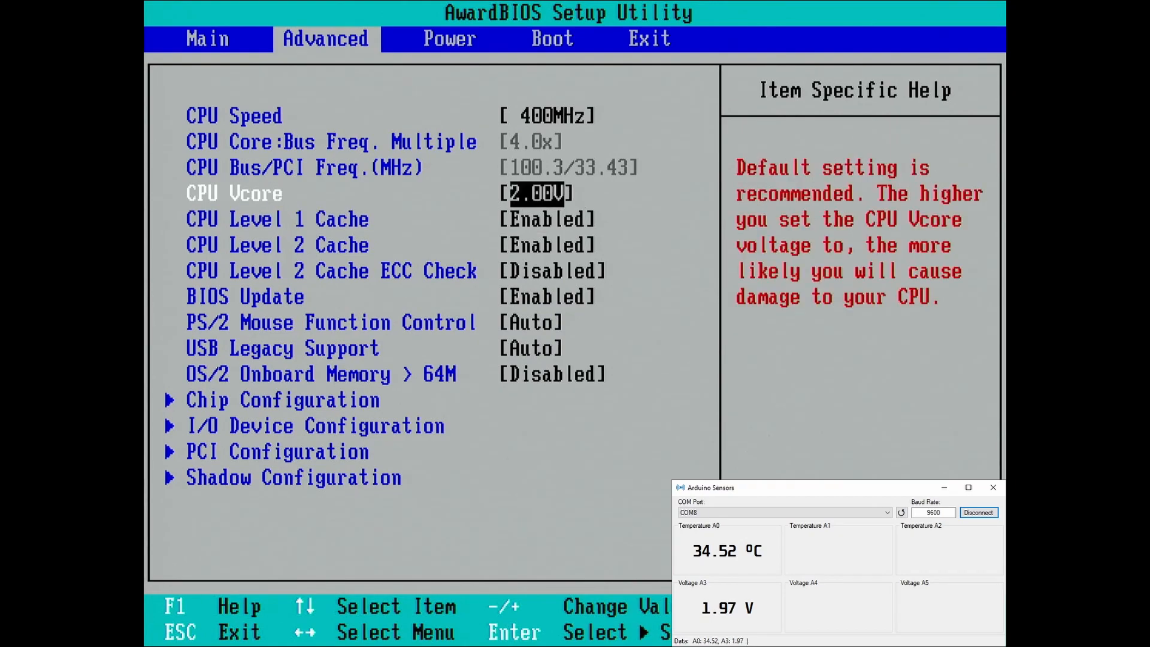
{"action": "key", "text": "-"}
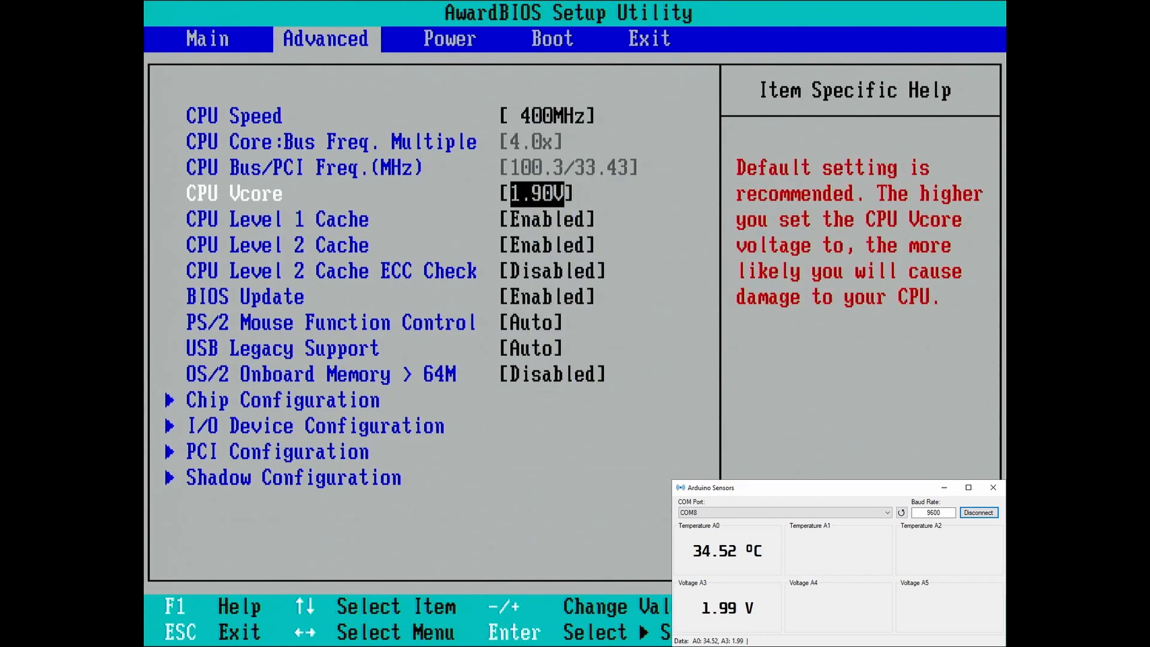
{"action": "left_click", "coordinate": [648, 39]}
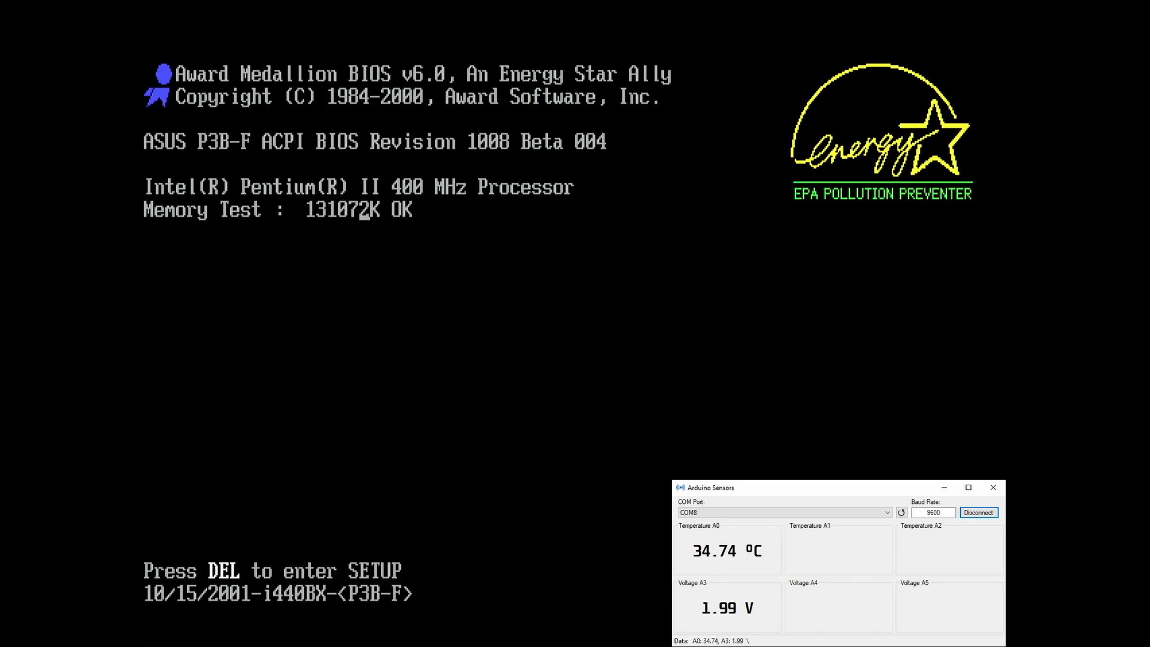
Enter setup, check the HardWare Monitor showing VCORE 2.02V, then exit setup to restart.
{"action": "key", "text": "Delete"}
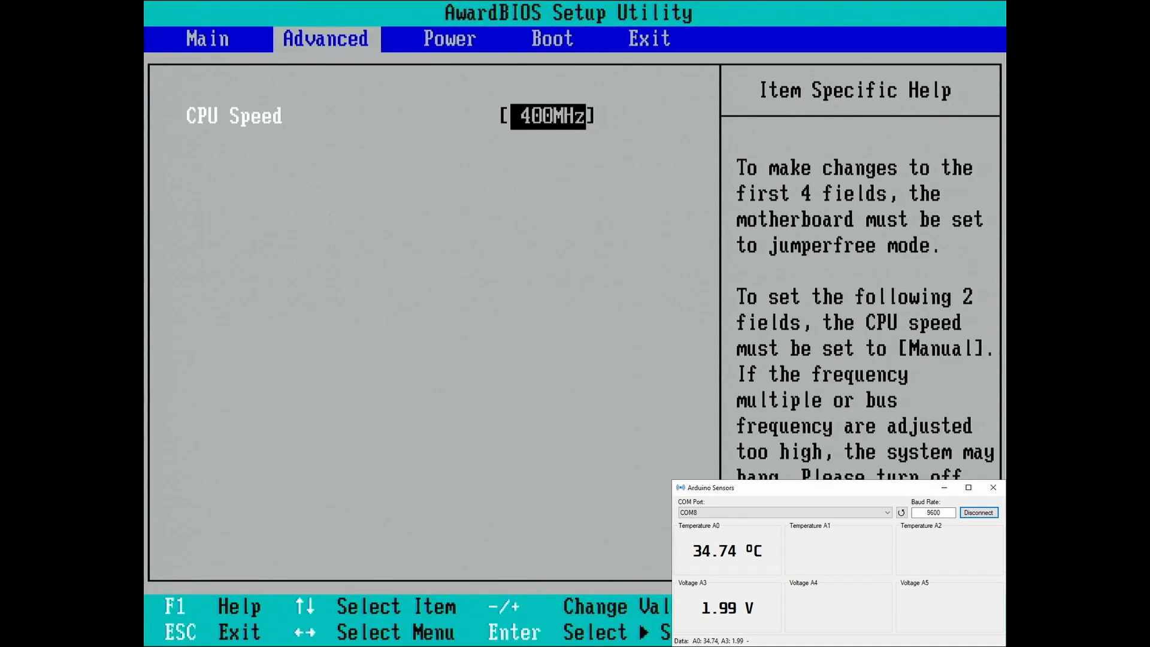
{"action": "left_click", "coordinate": [449, 38]}
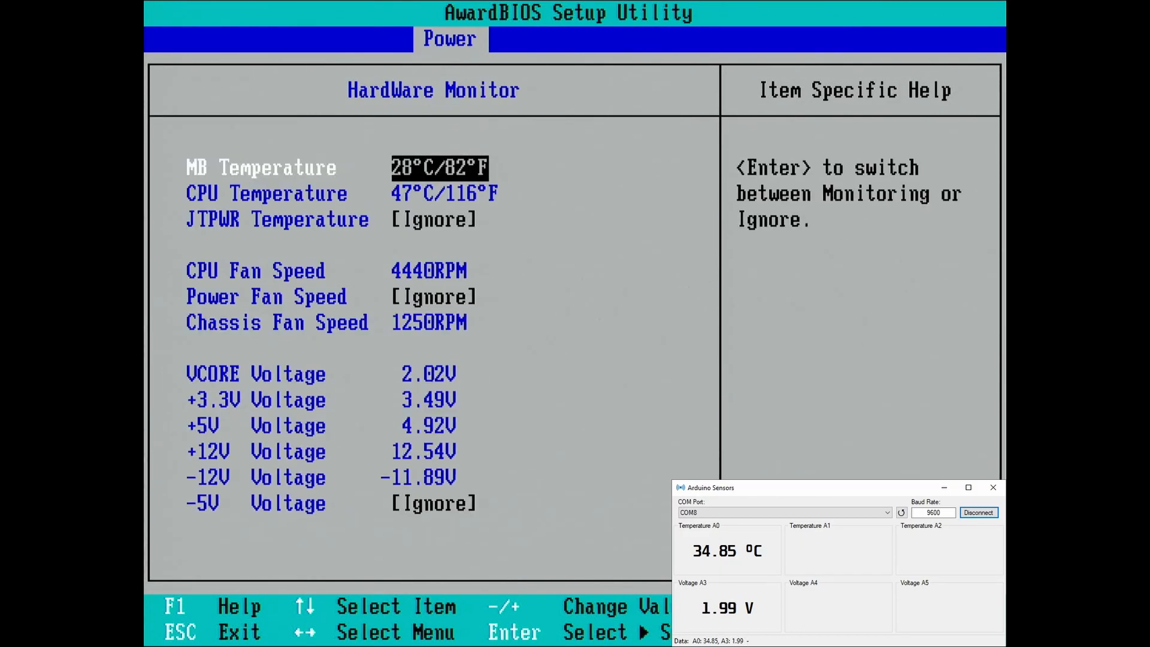
{"action": "key", "text": "down"}
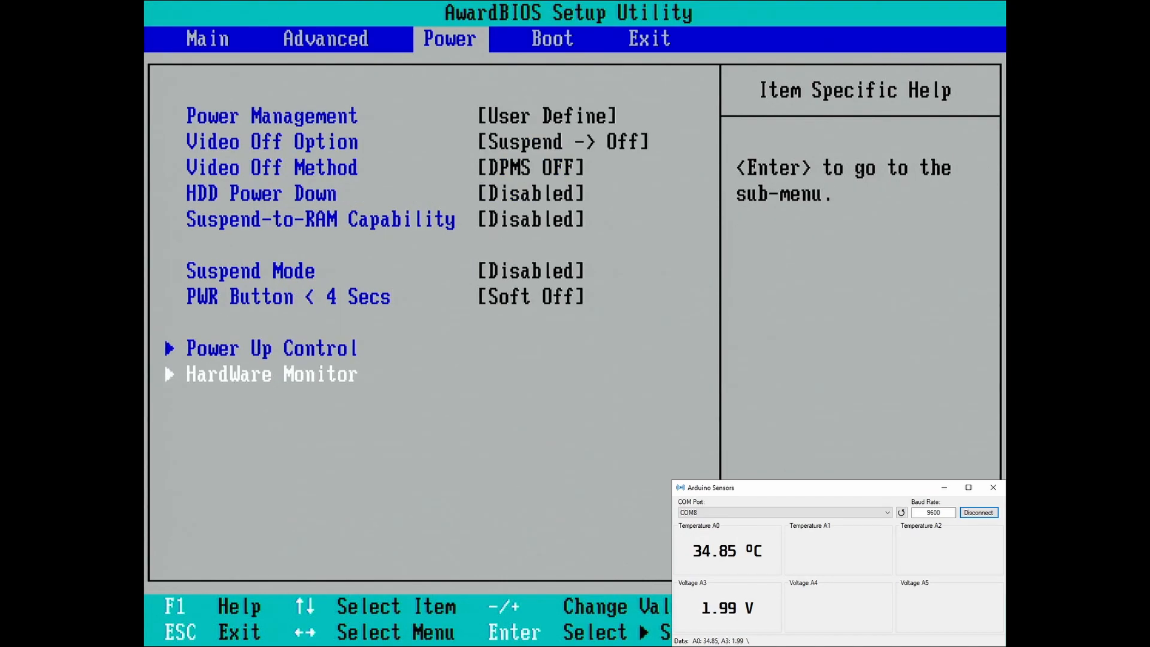
{"action": "left_click", "coordinate": [648, 38]}
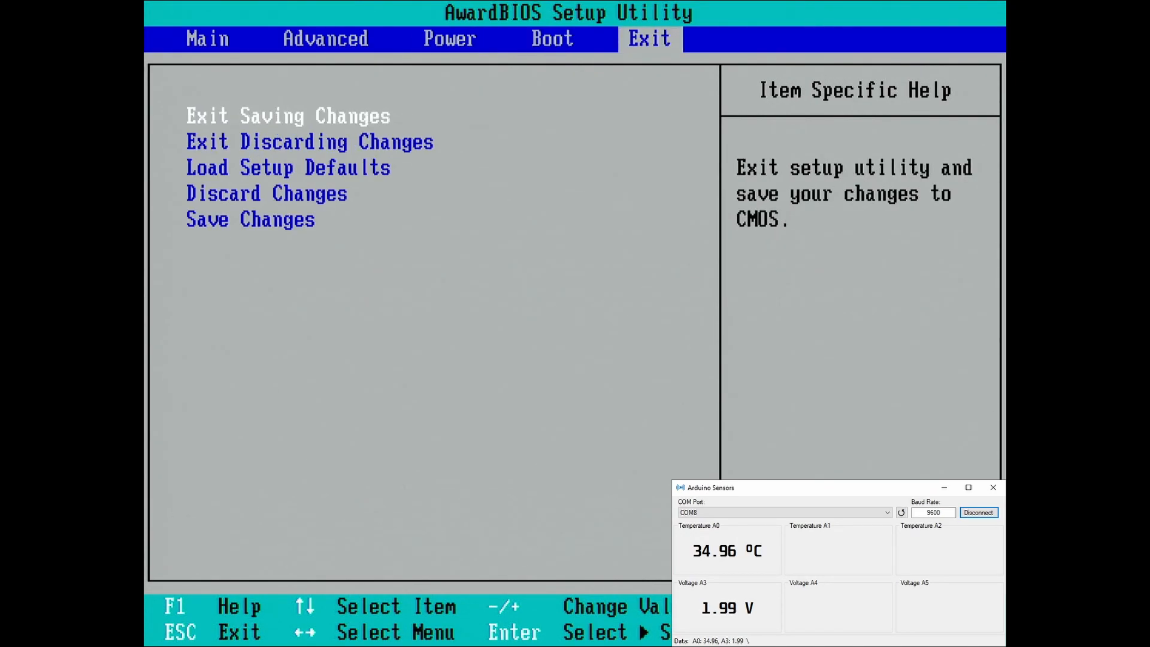
{"action": "left_click", "coordinate": [309, 141]}
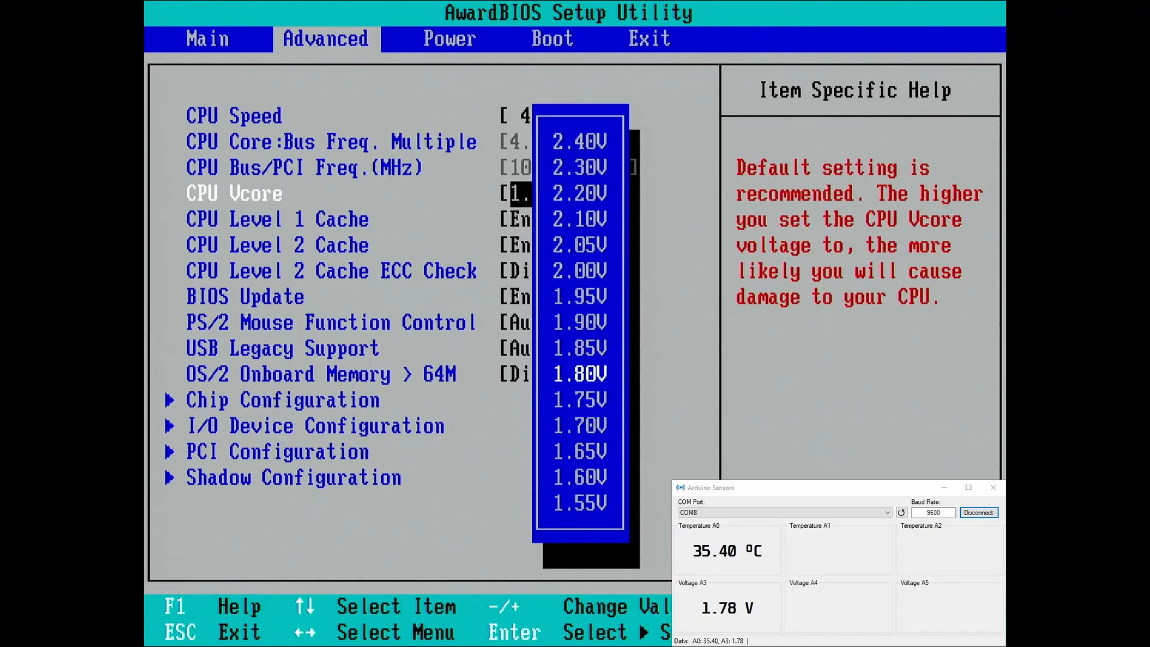
Select 1.70V for CPU Vcore and save-exit so the machine reboots.
{"action": "left_click", "coordinate": [580, 424]}
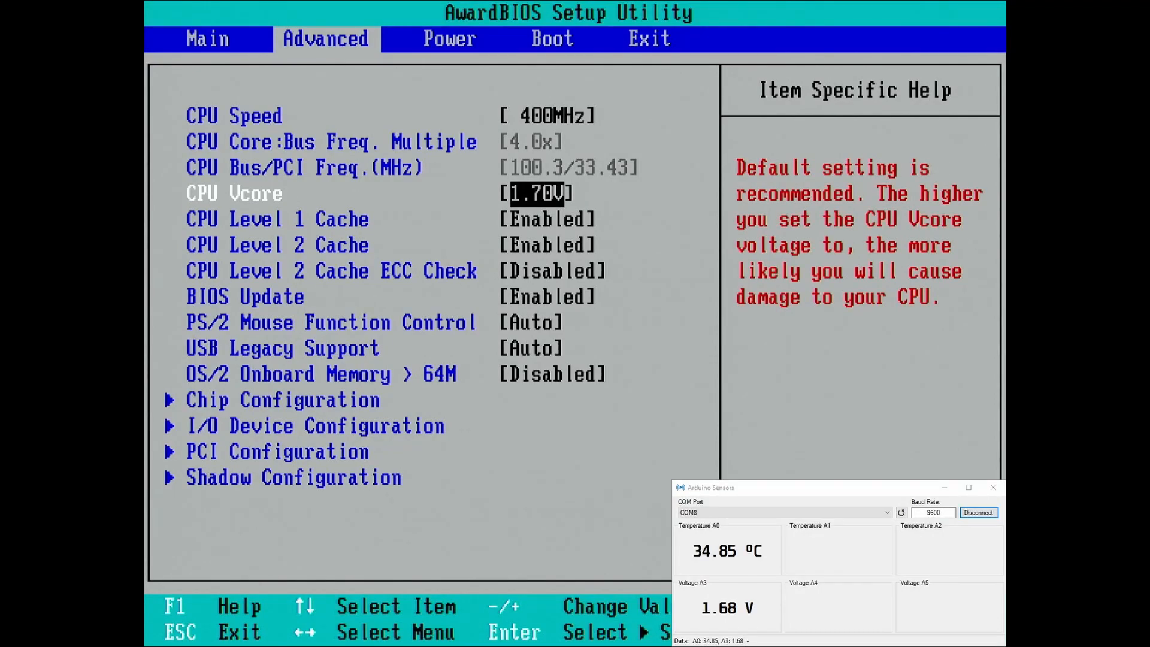
{"action": "key", "text": "minus"}
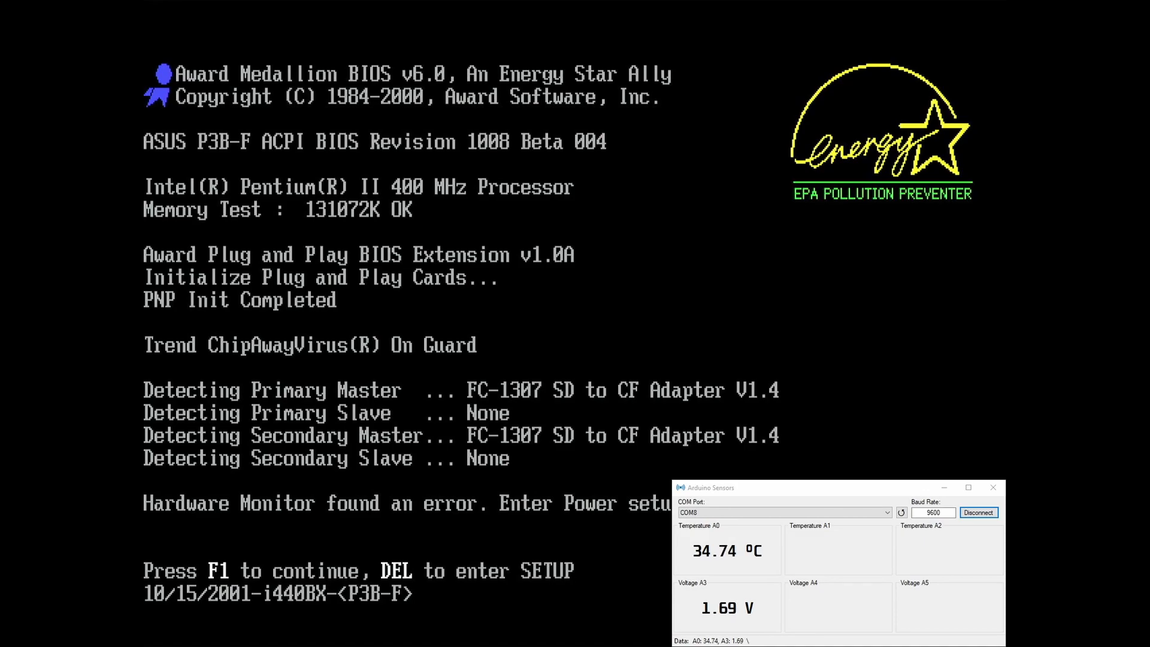
Re-enter setup from POST and step CPU Vcore down to 1.55V, overlay reading 1.59 V.
{"action": "key", "text": "Delete"}
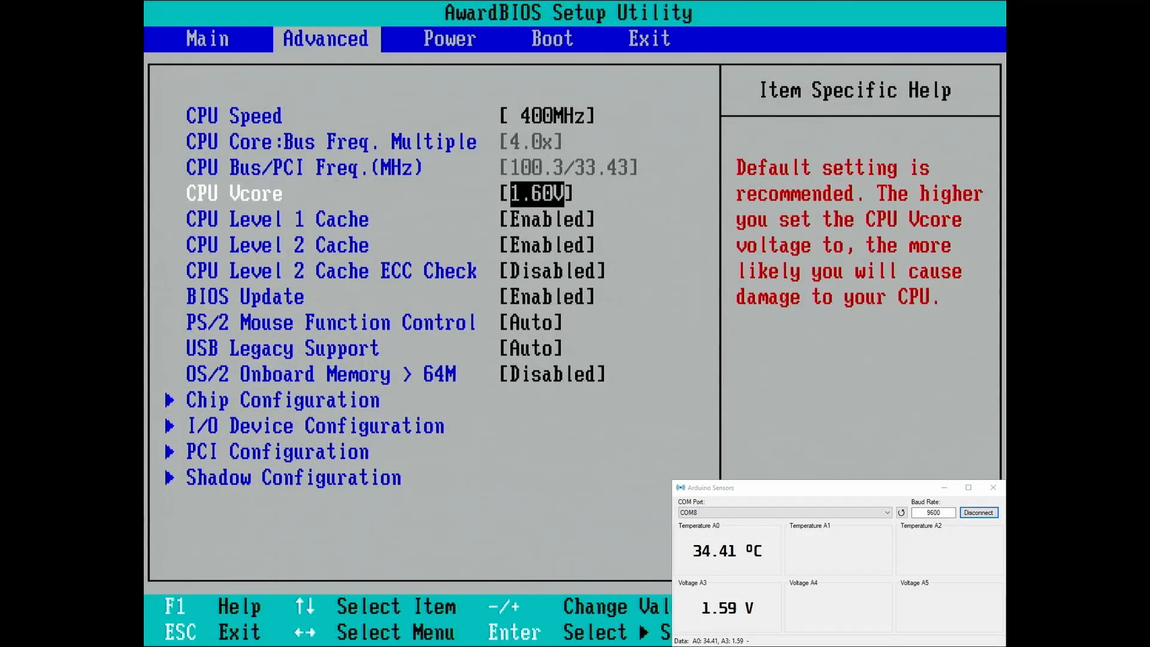
{"action": "key", "text": "minus"}
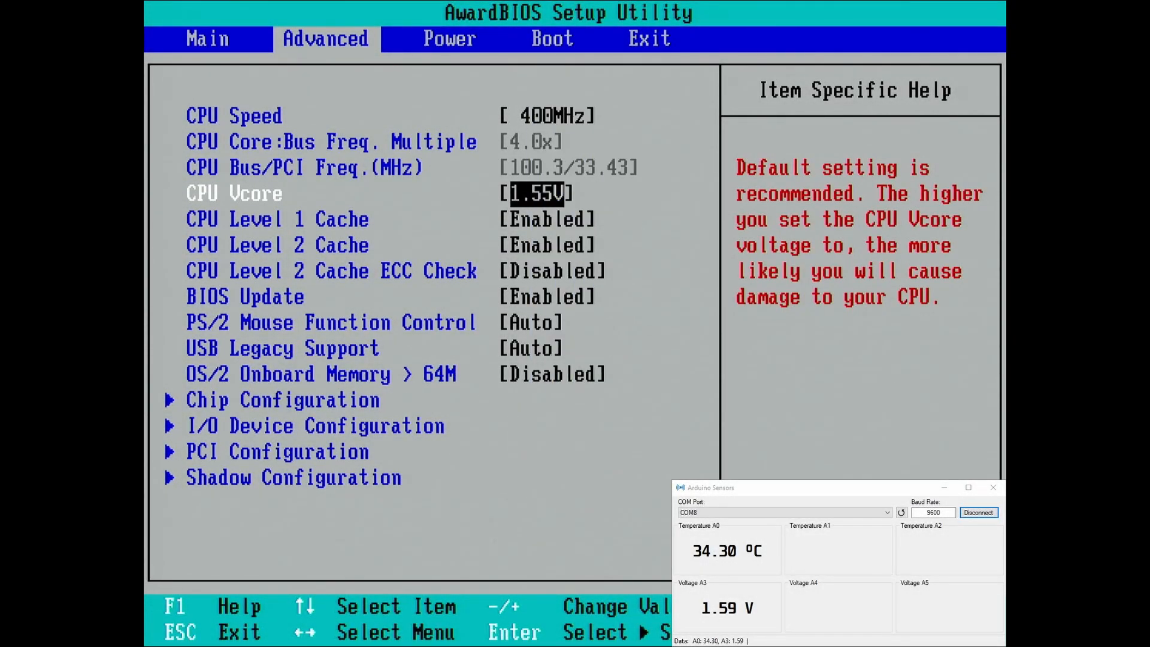